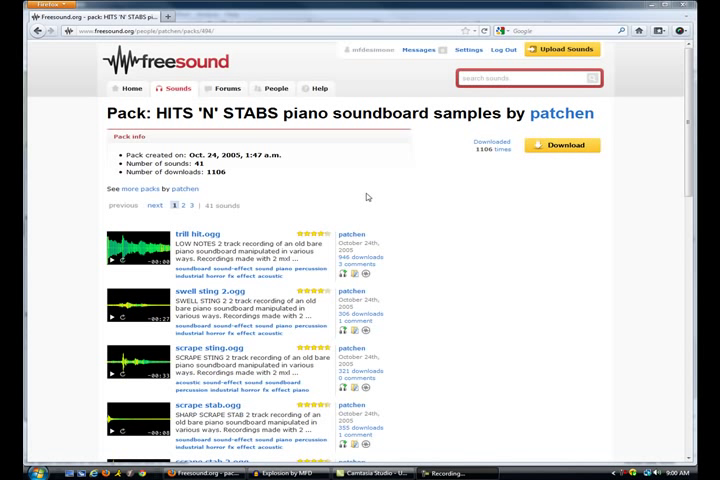
mouse_move(498, 313)
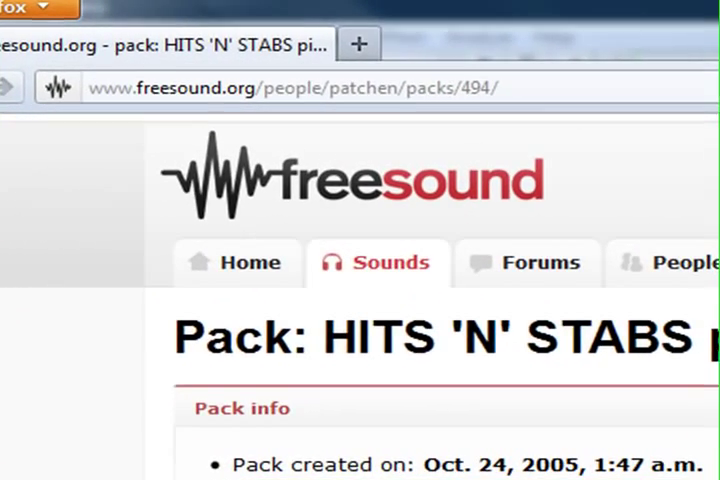
Step: Play the Freesound previews of trill hit.ogg and scrape stab 2.ogg from the piano soundboard pack
left_click(300, 87)
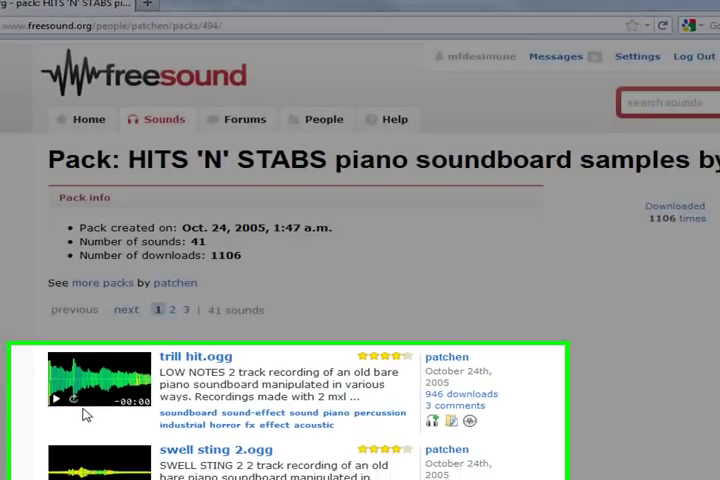
scroll("down", 3)
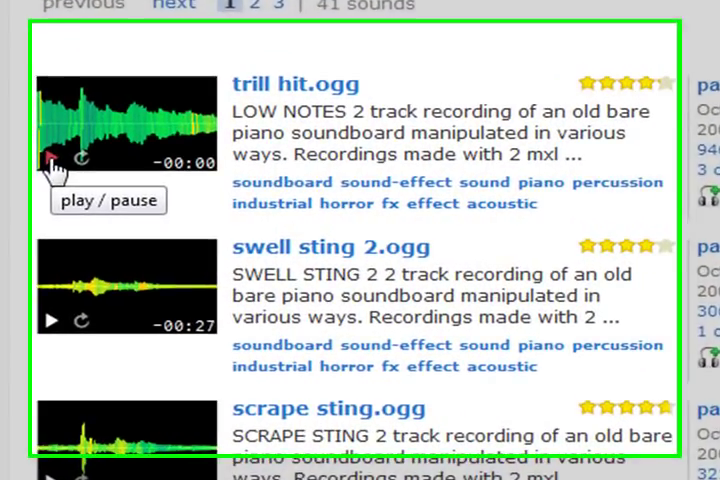
left_click(48, 163)
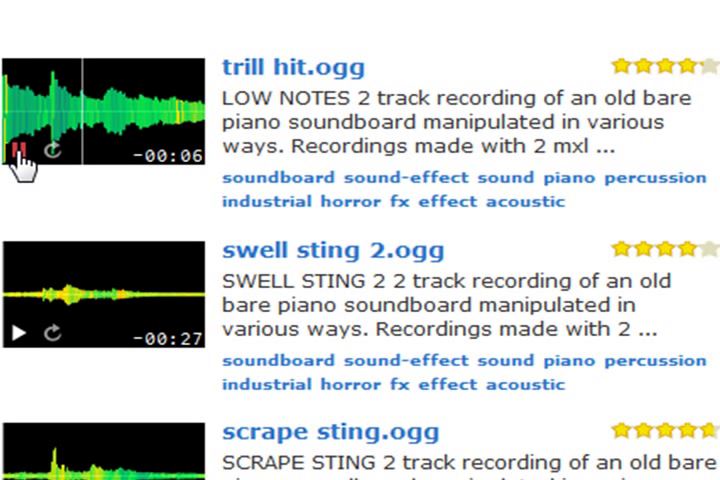
scroll("down", 3)
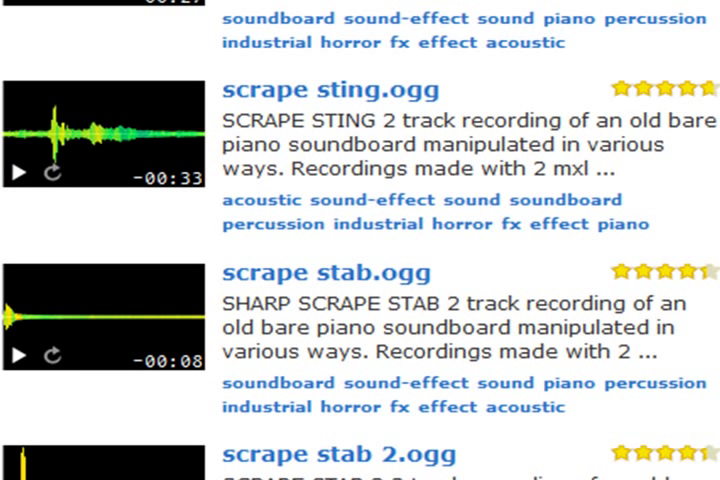
mouse_move(22, 322)
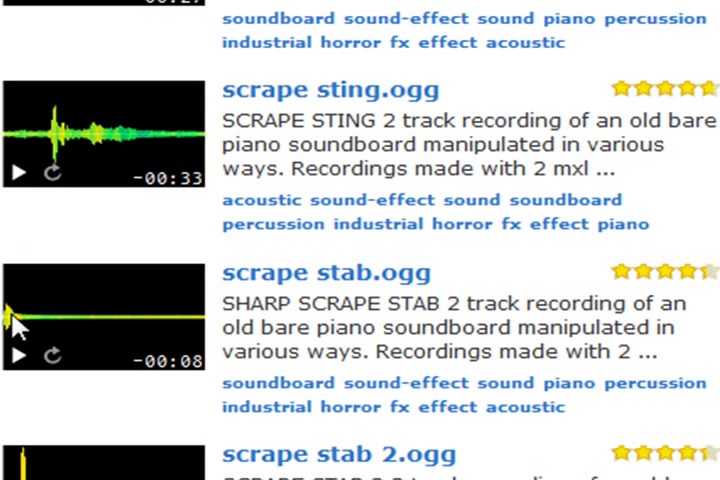
scroll("down", 3)
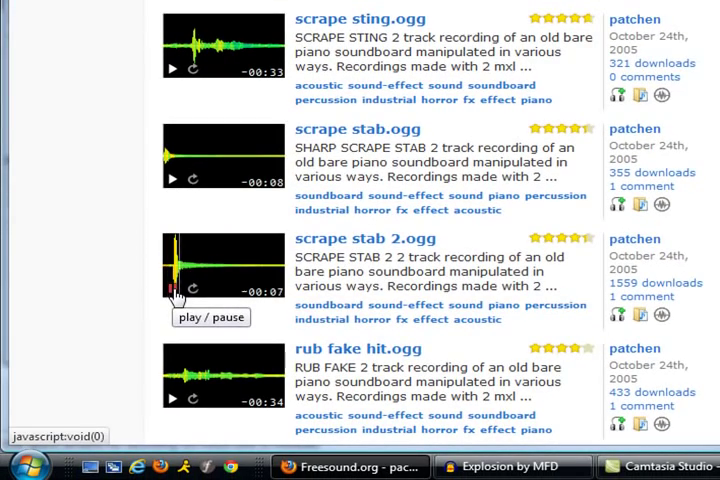
left_click(171, 288)
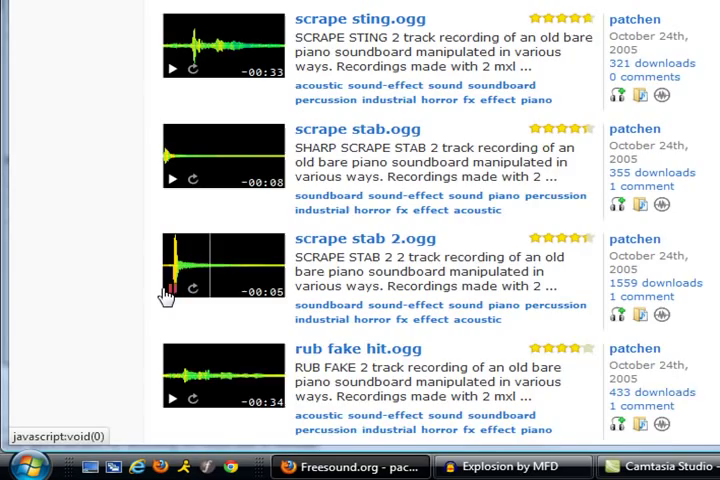
scroll("down", 3)
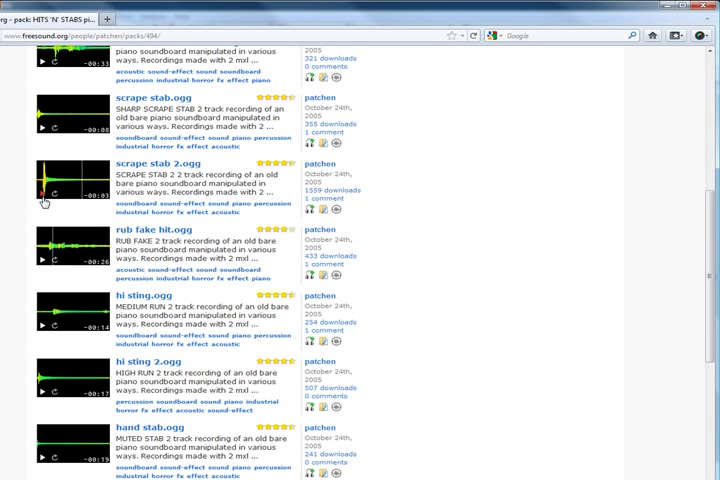
mouse_move(640, 60)
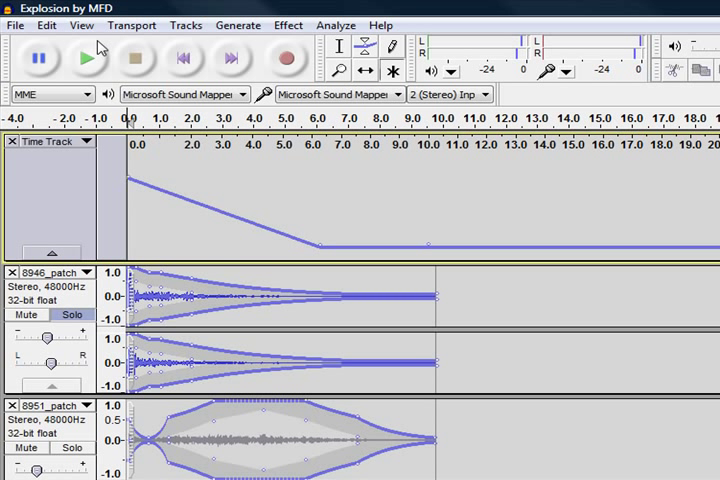
mouse_move(88, 58)
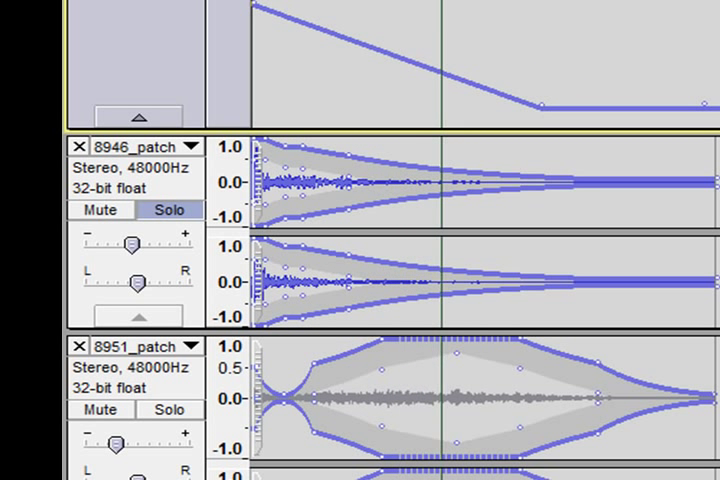
mouse_move(473, 310)
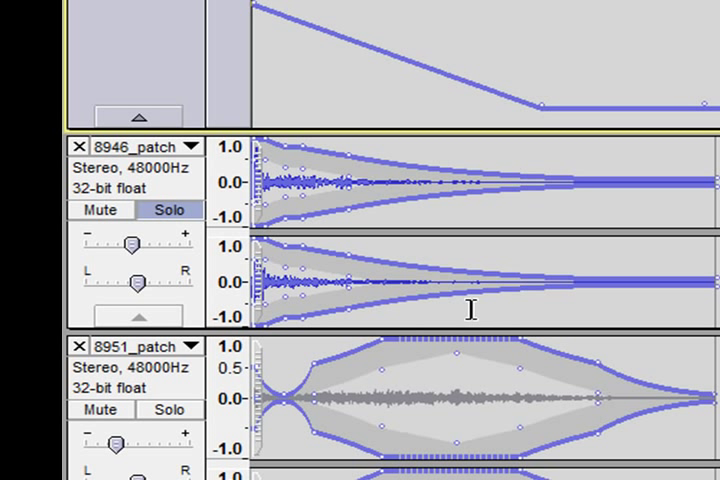
mouse_move(471, 183)
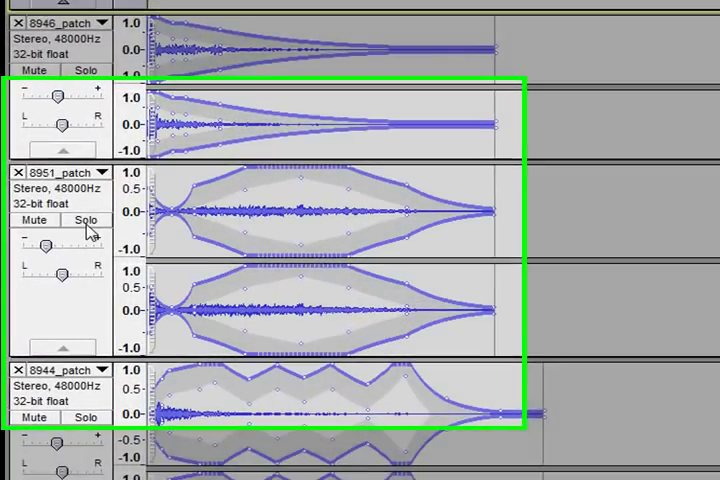
scroll("down", 3)
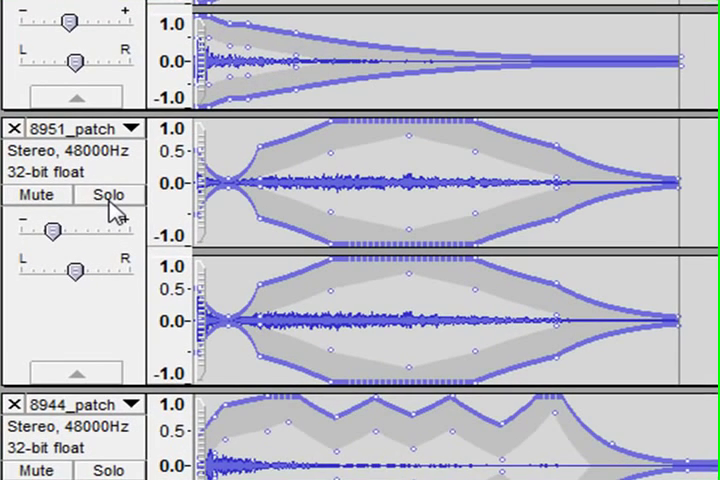
left_click(108, 194)
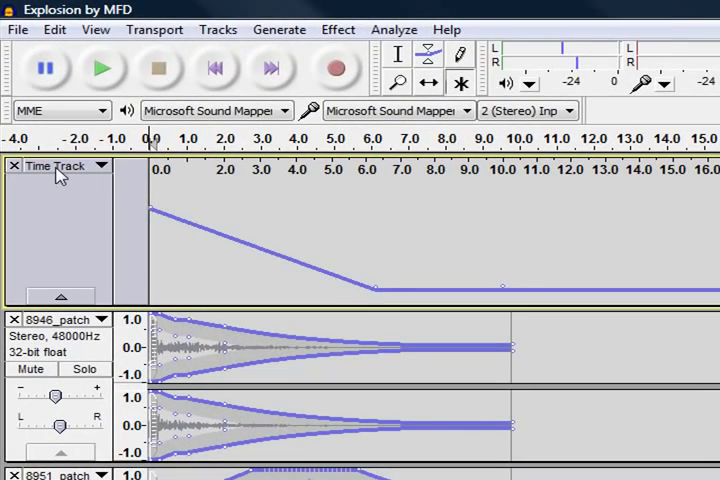
Step: Set the Time Track's speed range to a 90% lower and 110% upper limit
left_click(218, 29)
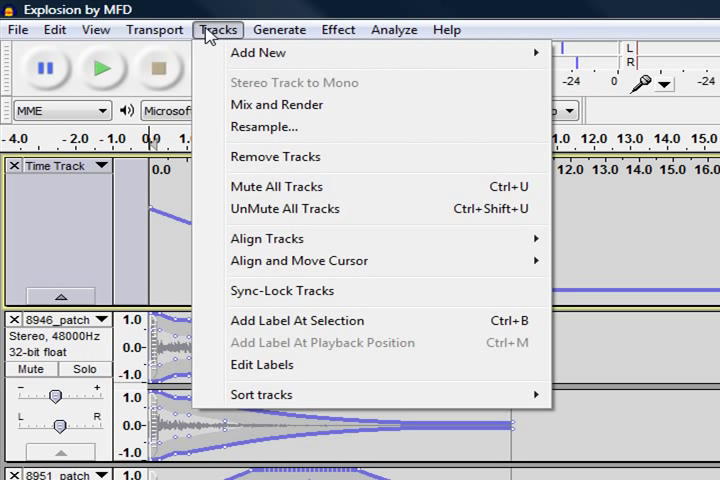
mouse_move(258, 52)
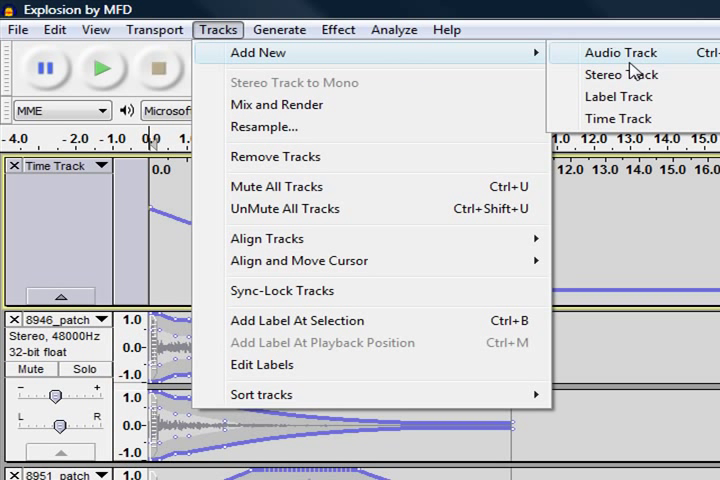
mouse_move(497, 12)
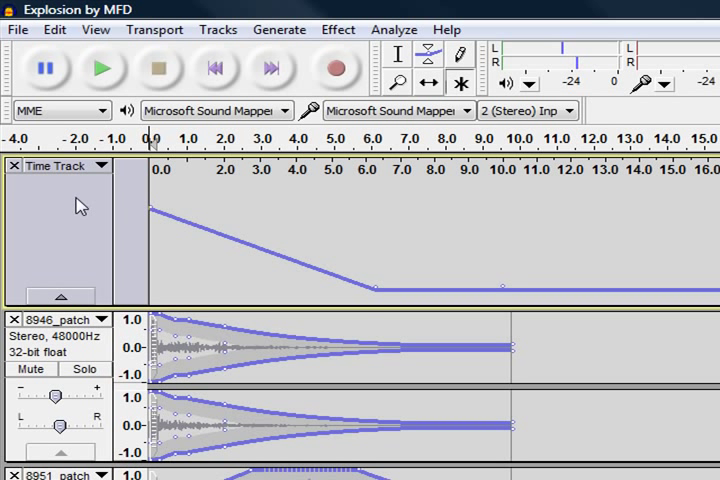
left_click(108, 165)
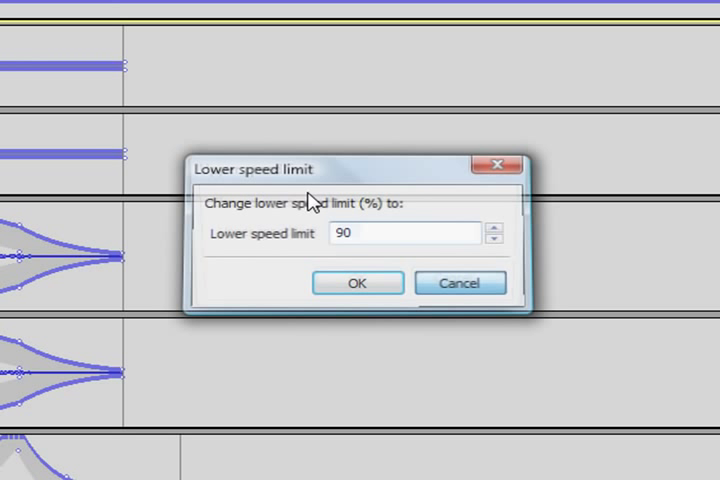
left_click(357, 283)
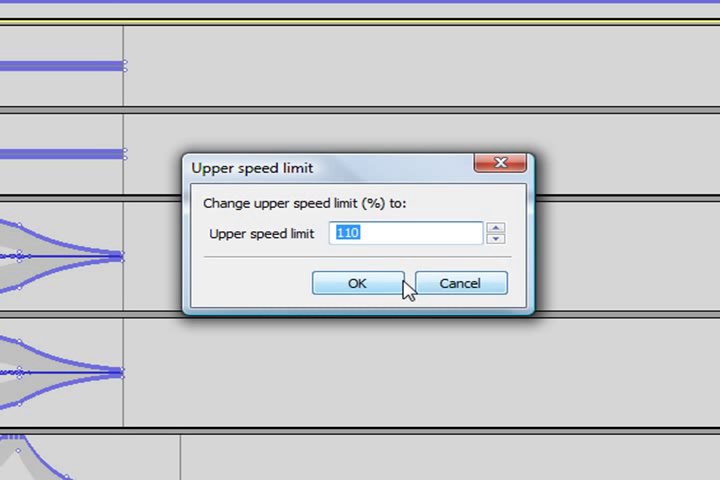
left_click(357, 283)
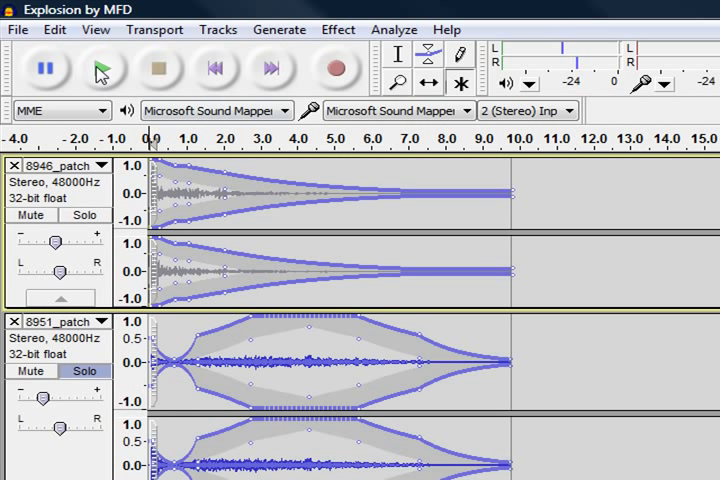
left_click(97, 68)
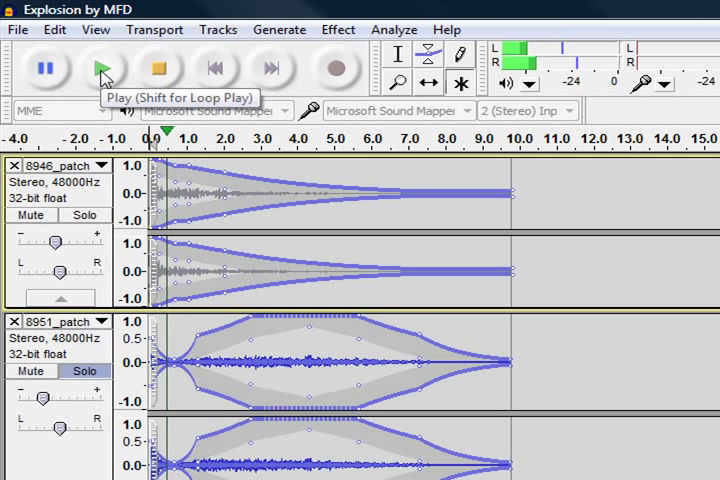
left_click(108, 67)
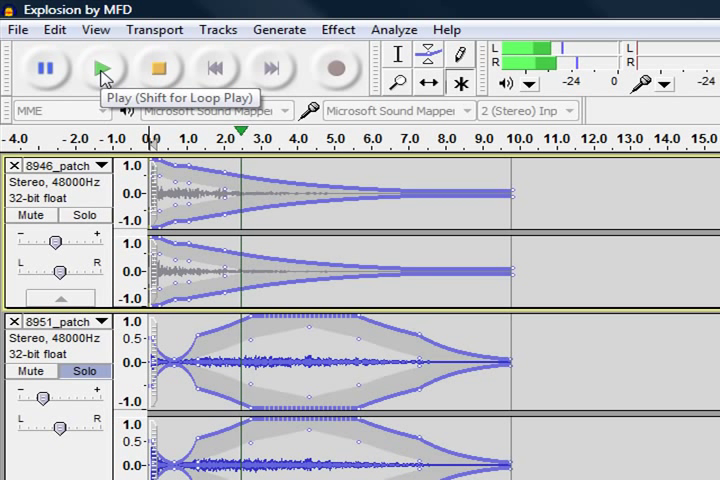
left_click(97, 67)
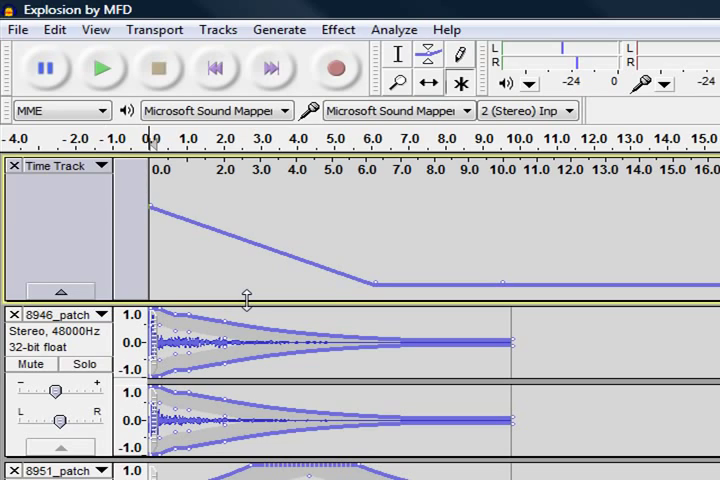
scroll("down", 3)
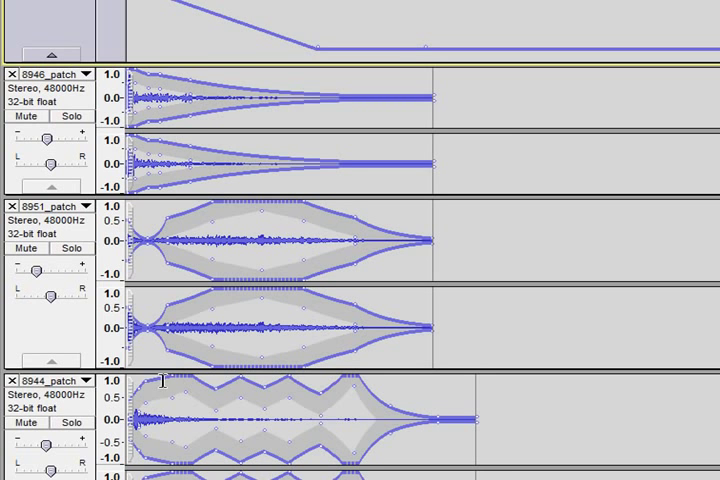
scroll("down", 3)
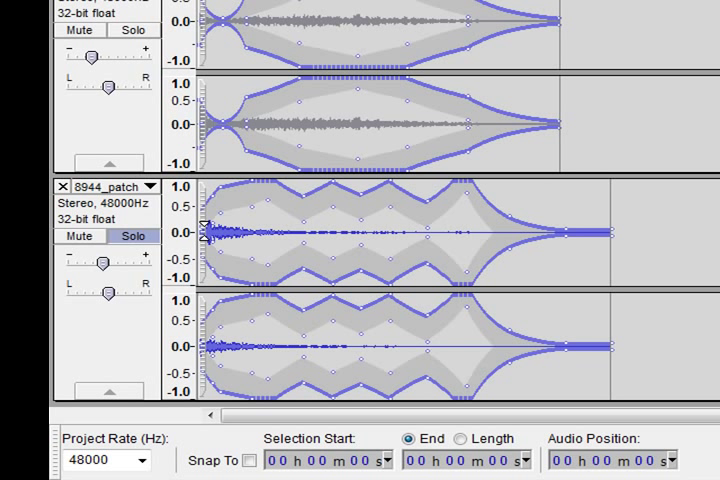
mouse_move(302, 228)
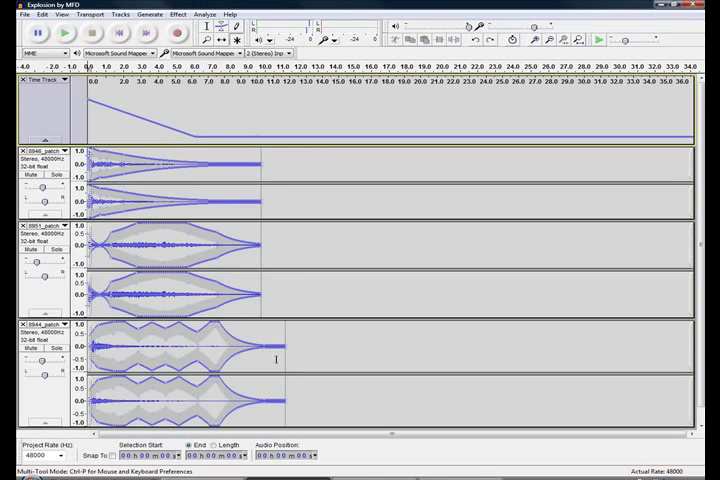
mouse_move(308, 395)
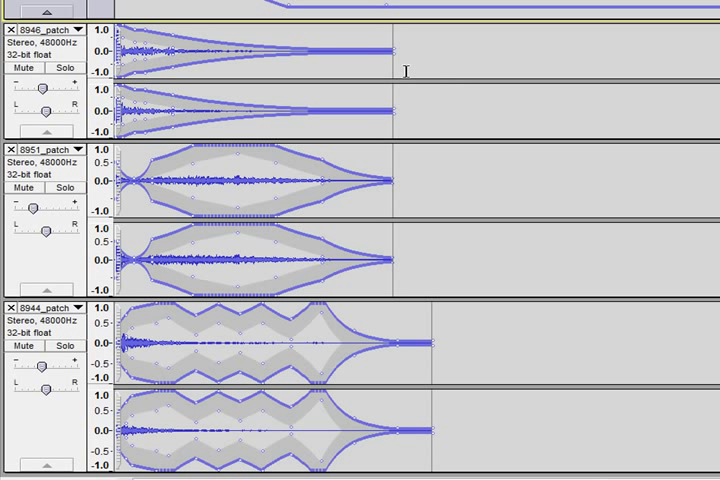
mouse_move(455, 90)
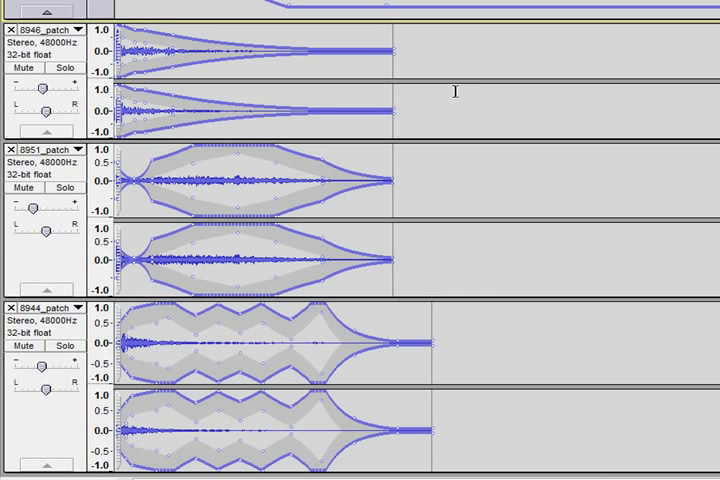
mouse_move(380, 187)
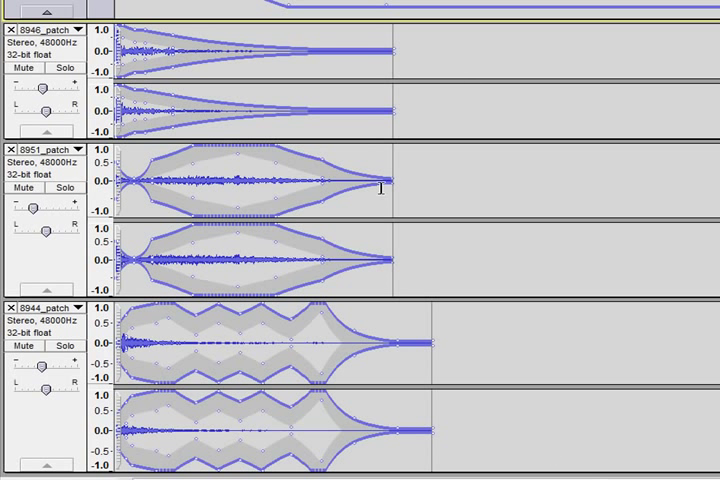
mouse_move(528, 283)
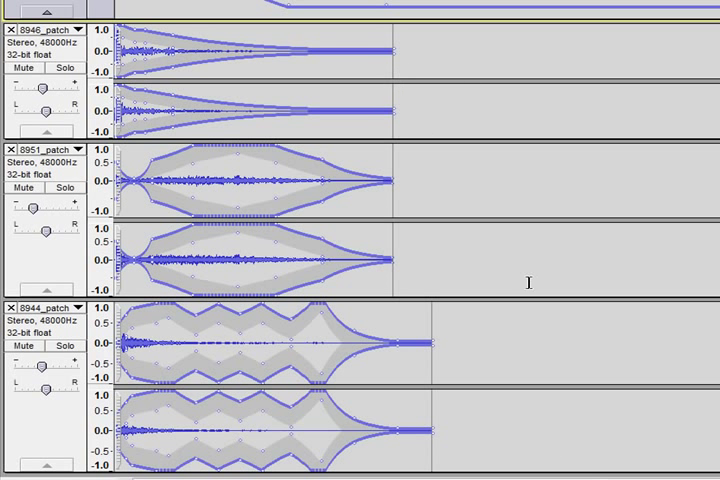
scroll("down", 3)
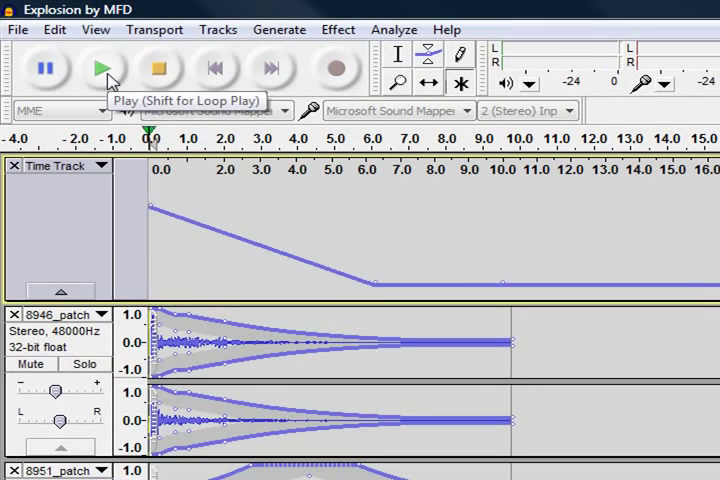
left_click(96, 68)
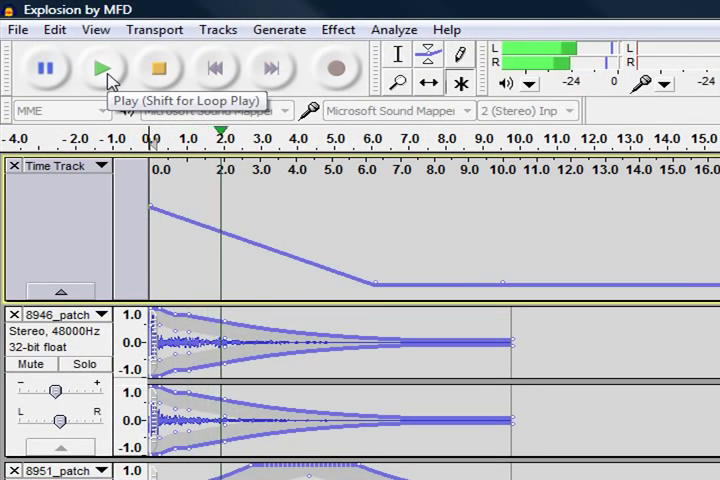
left_click(97, 68)
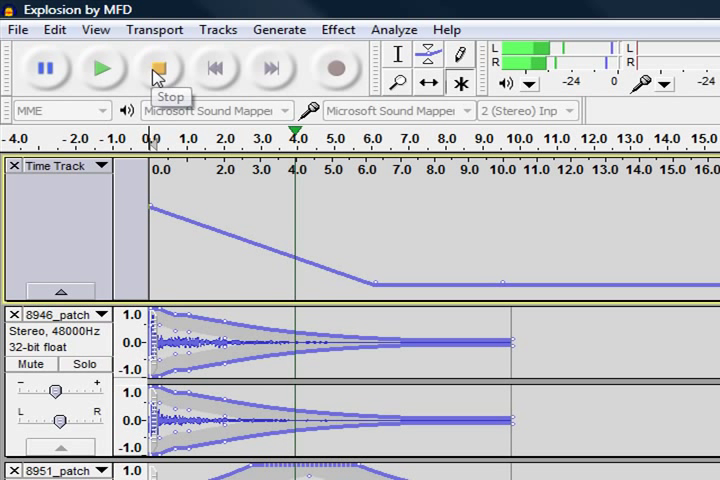